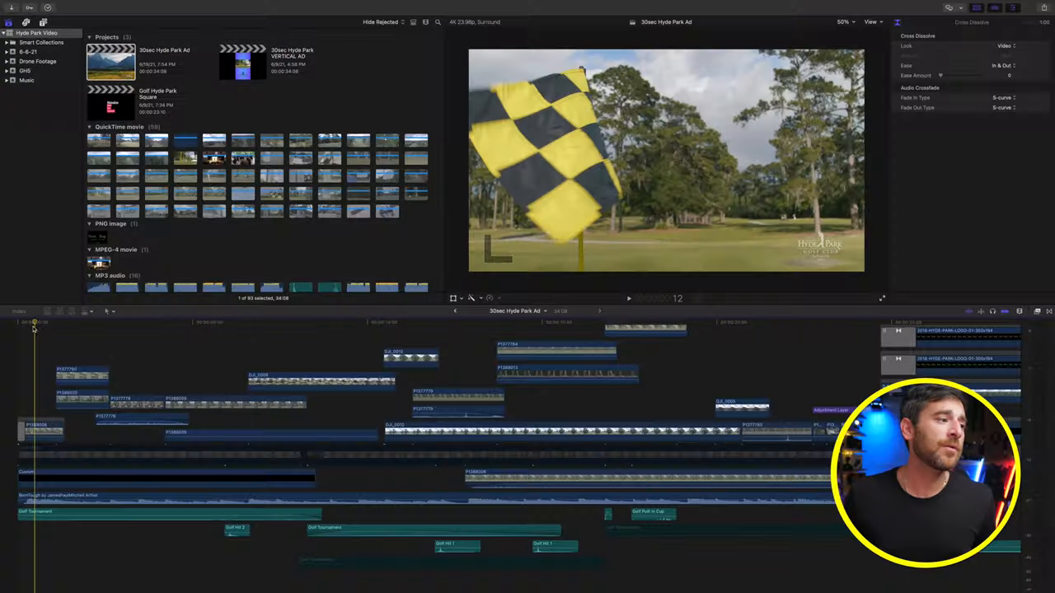
Skim the ad timeline forward to the Hyde Park Golf Club stone marker shot with the white logo
{"action": "left_click", "coordinate": [56, 328]}
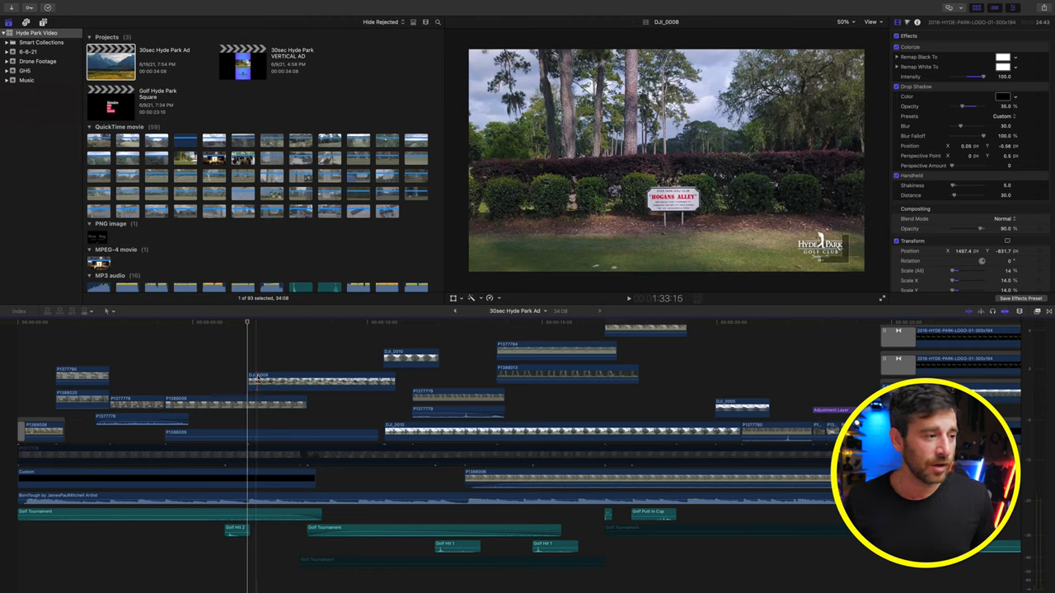
{"action": "left_click", "coordinate": [324, 381]}
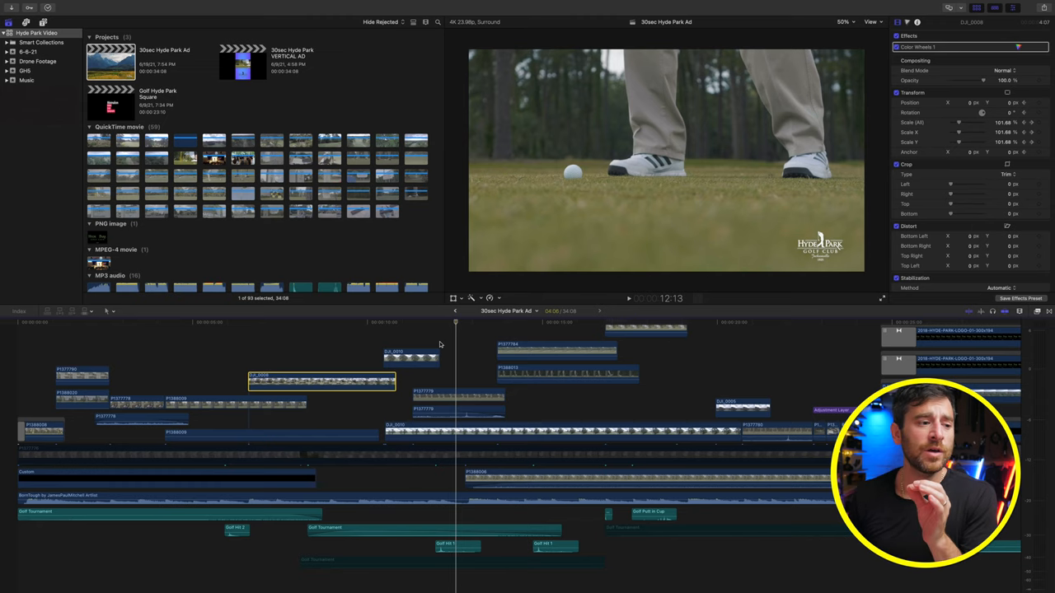
{"action": "left_click", "coordinate": [411, 322]}
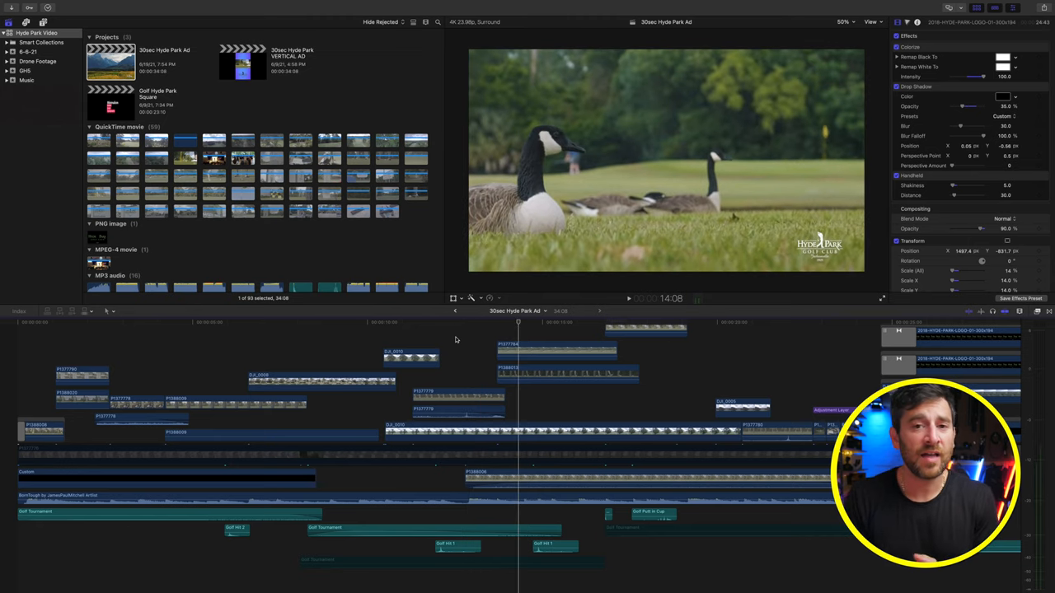
{"action": "left_click", "coordinate": [488, 324]}
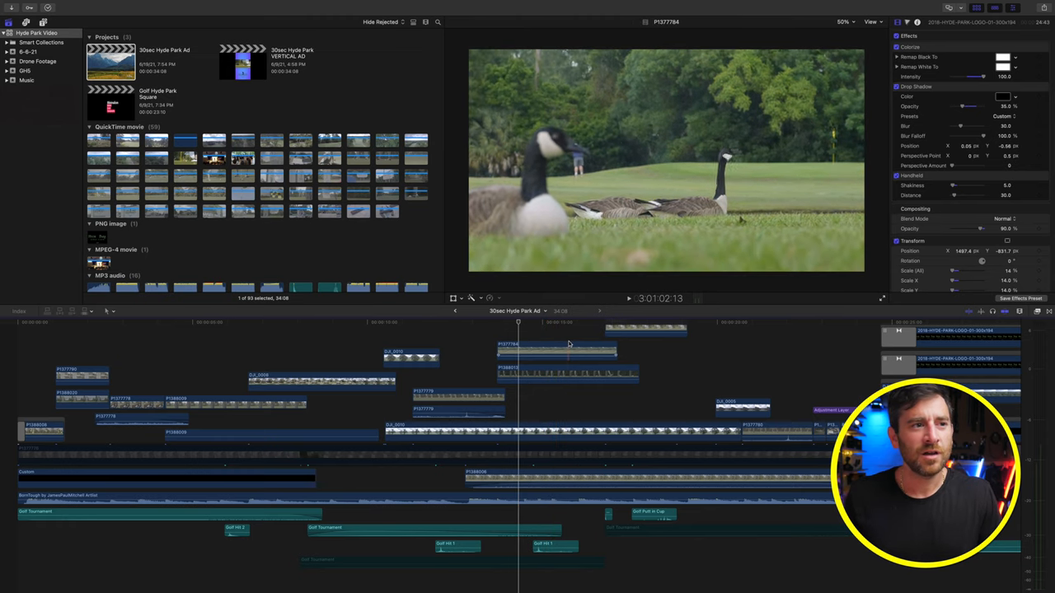
{"action": "left_click", "coordinate": [577, 332]}
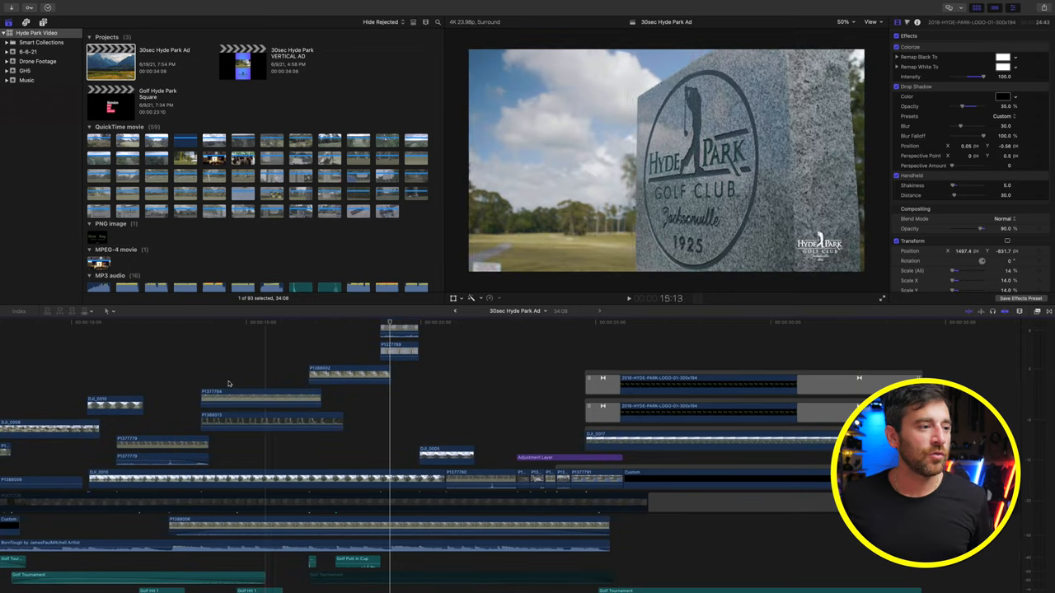
Play from the putt shot to the aerial fairway shot, showing Golf Tournament audio at 5.0 dB
{"action": "left_click", "coordinate": [357, 322]}
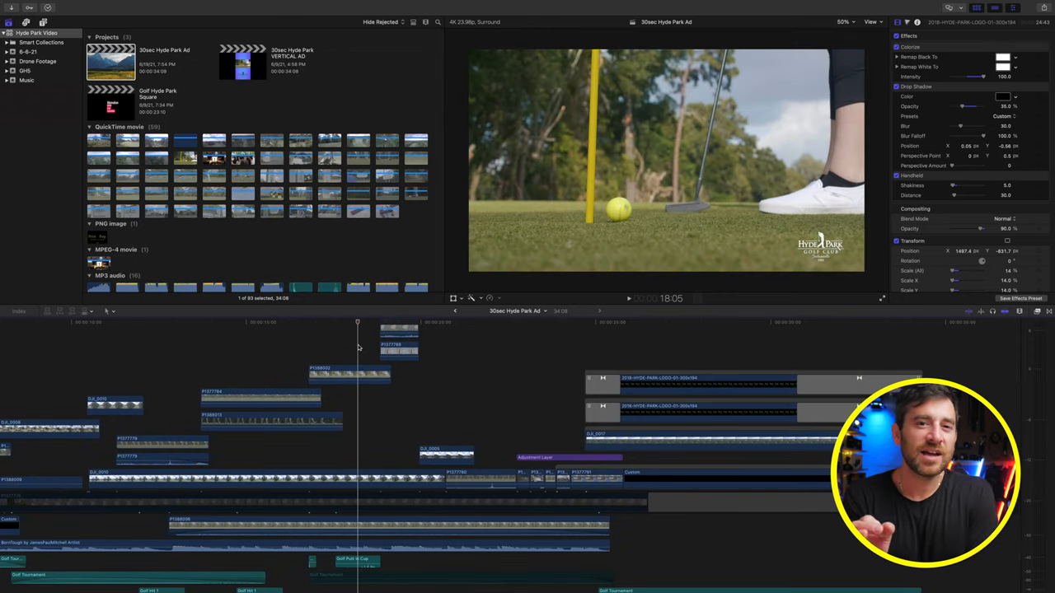
{"action": "key", "text": "space"}
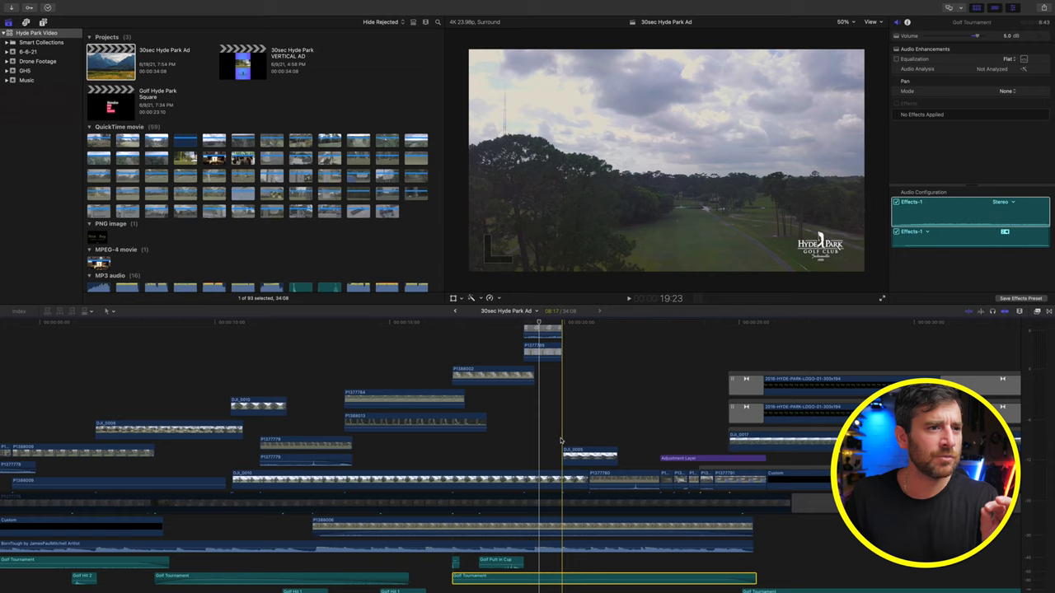
{"action": "left_click", "coordinate": [571, 441]}
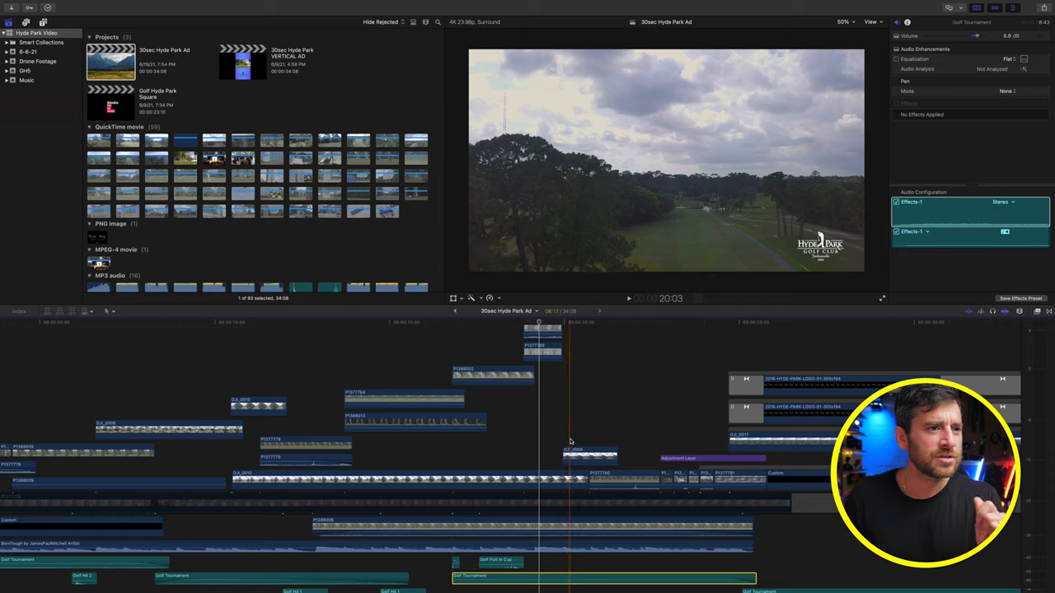